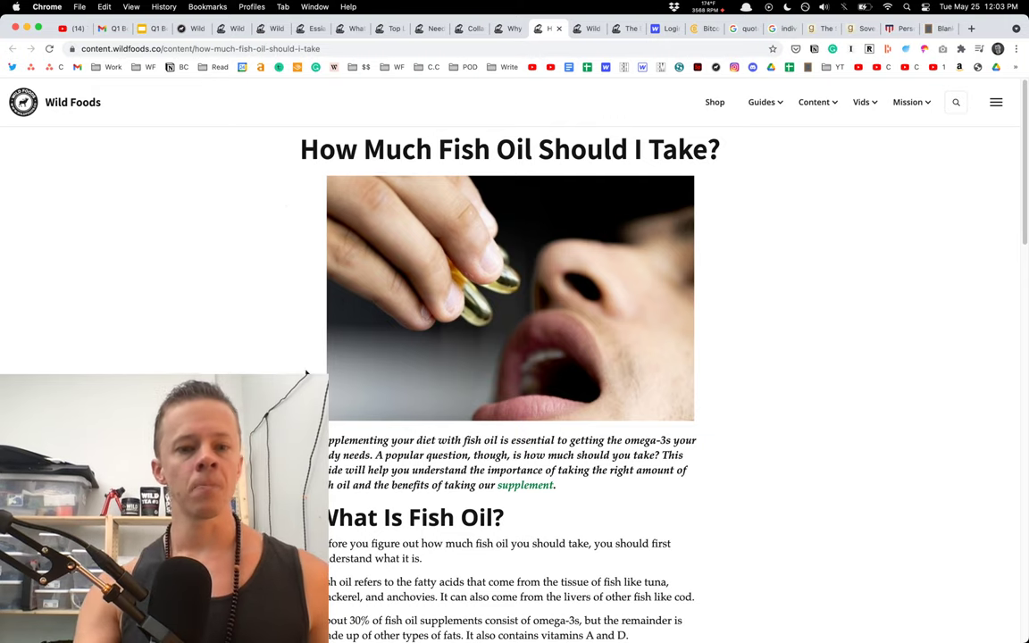
# Scroll past the header image through 'What Is Fish Oil?' to the daily intake heading.
pyautogui.scroll(-3)
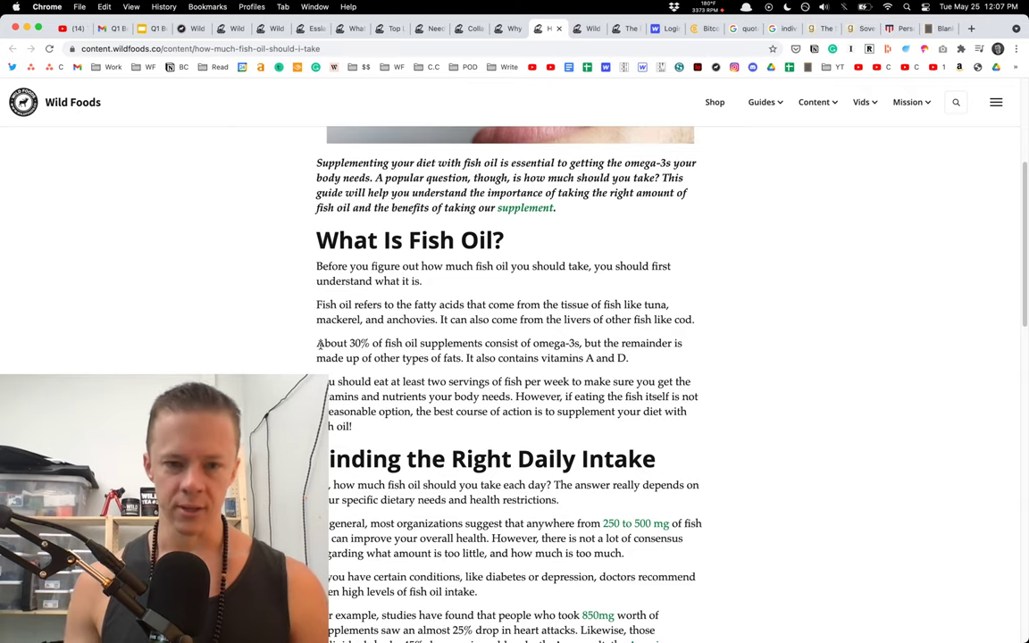
# Scroll through 'Finding the Right Daily Intake' to the 250–500 mg recommendation.
pyautogui.scroll(-3)
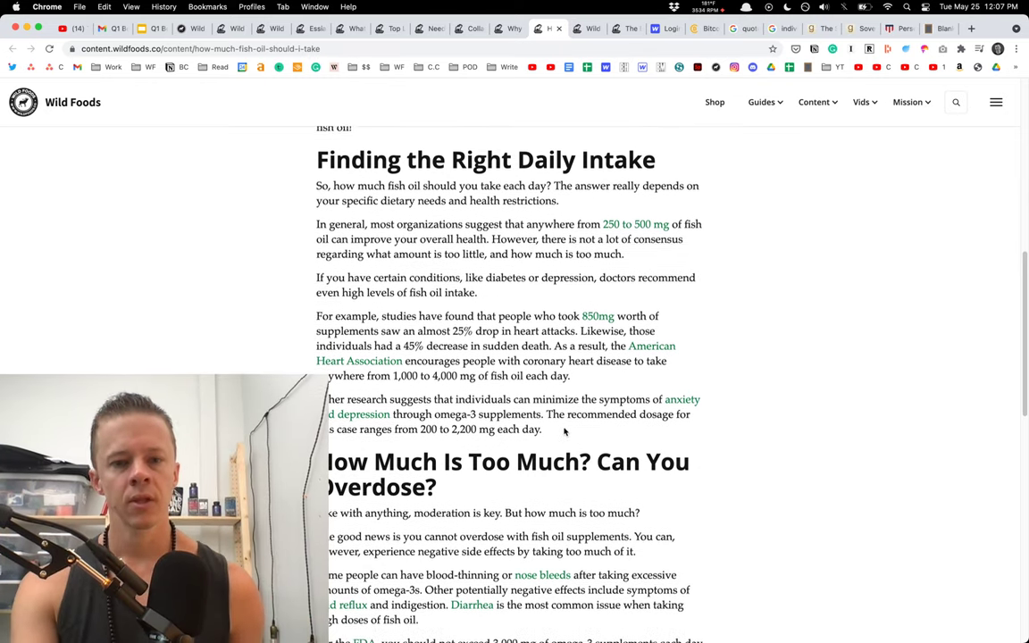
pyautogui.scroll(-3)
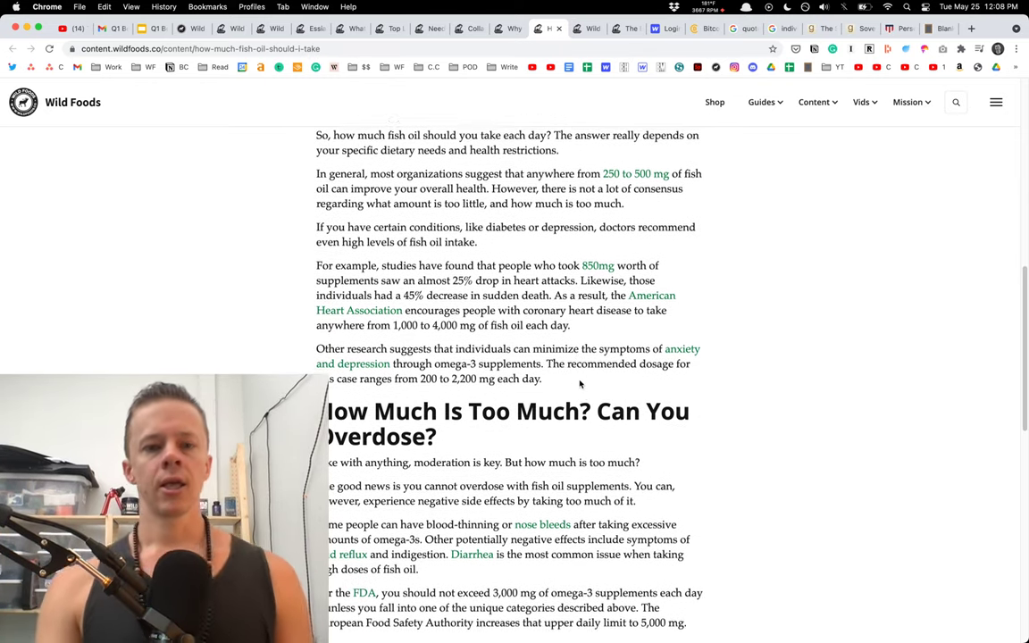
pyautogui.scroll(3)
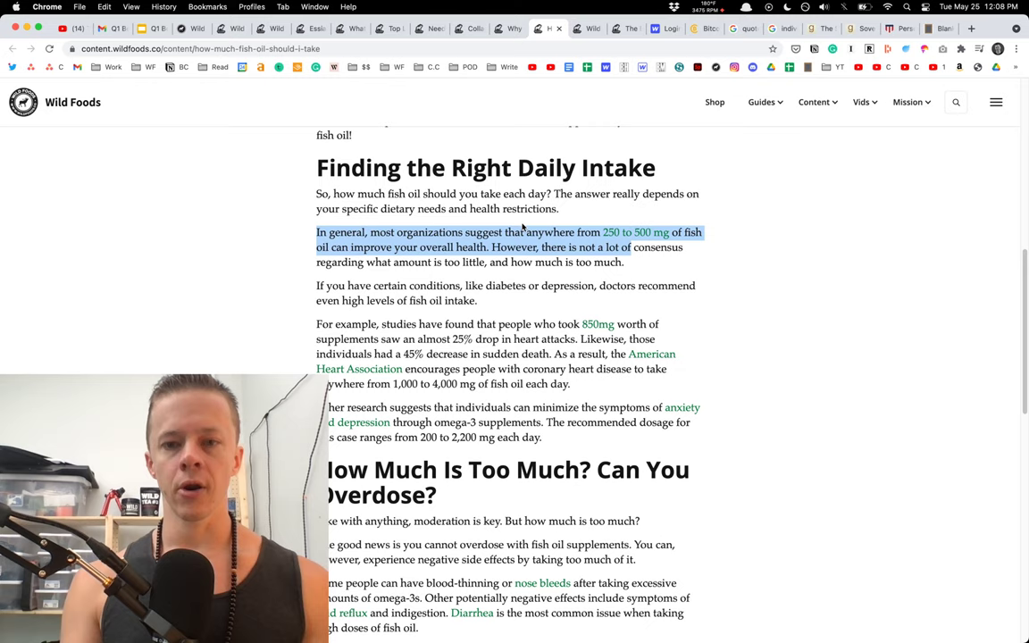
# Highlight the diabetes/depression sentence, then scroll on to 'How Much Is Too Much?'.
pyautogui.scroll(-3)
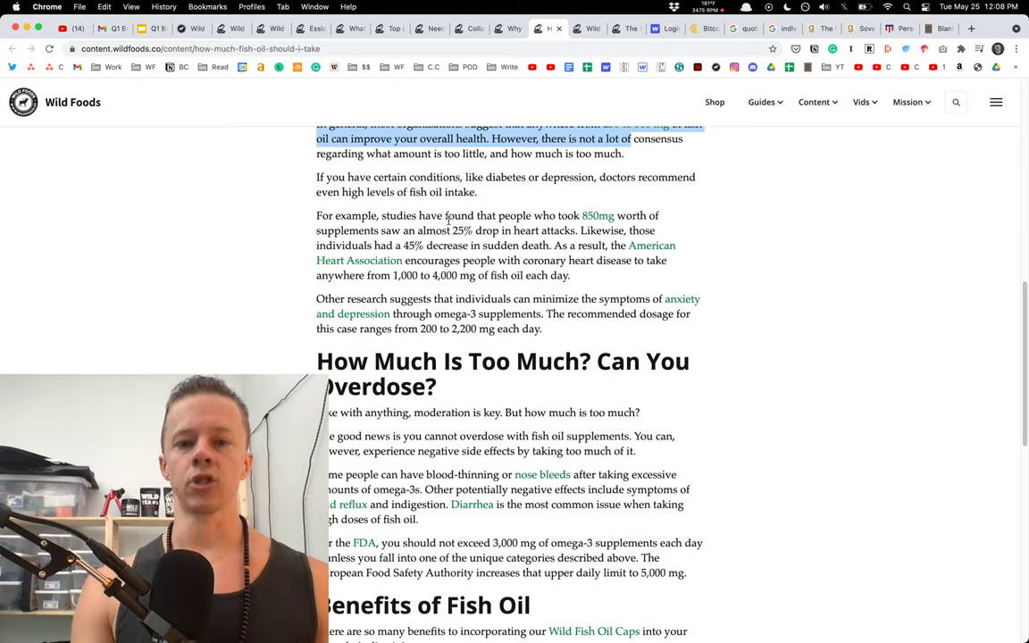
pyautogui.scroll(-3)
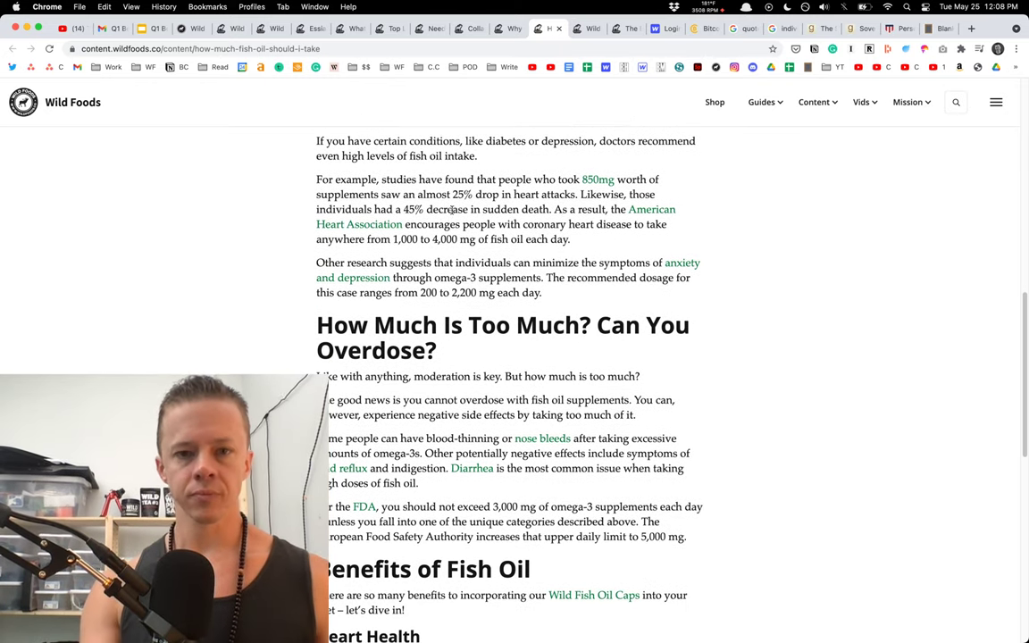
pyautogui.moveTo(316, 140); pyautogui.dragTo(478, 155)
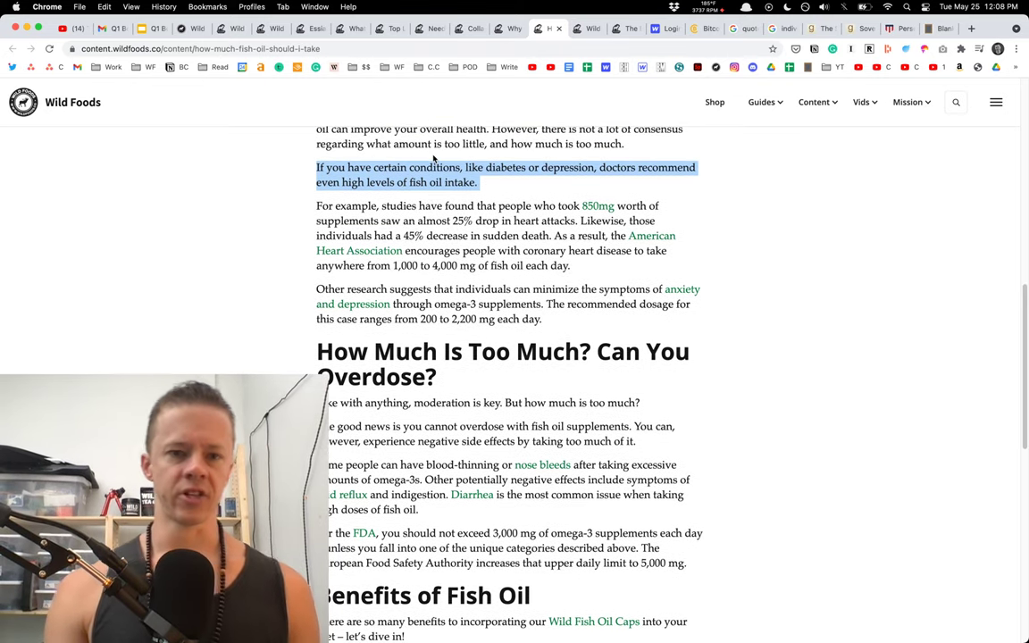
pyautogui.scroll(-3)
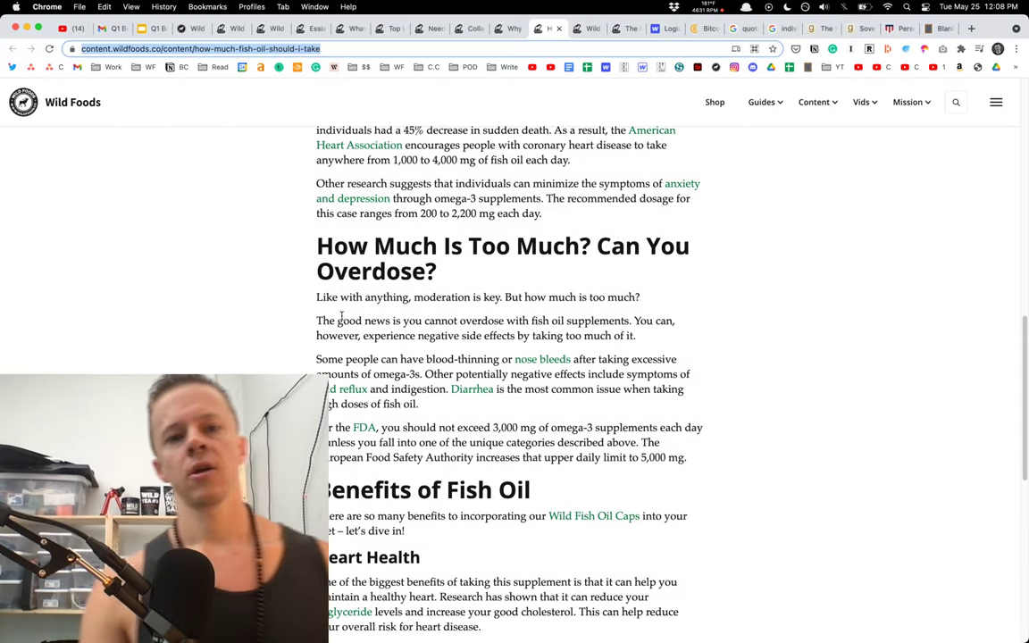
# Scroll through the overdose advice toward the FDA and European limits.
pyautogui.scroll(-3)
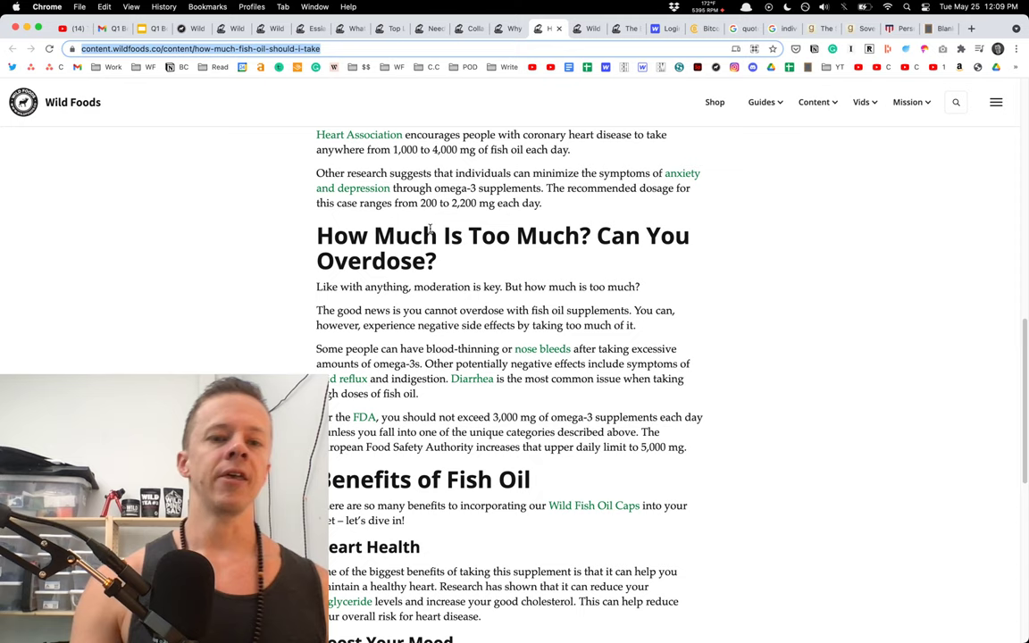
pyautogui.scroll(-3)
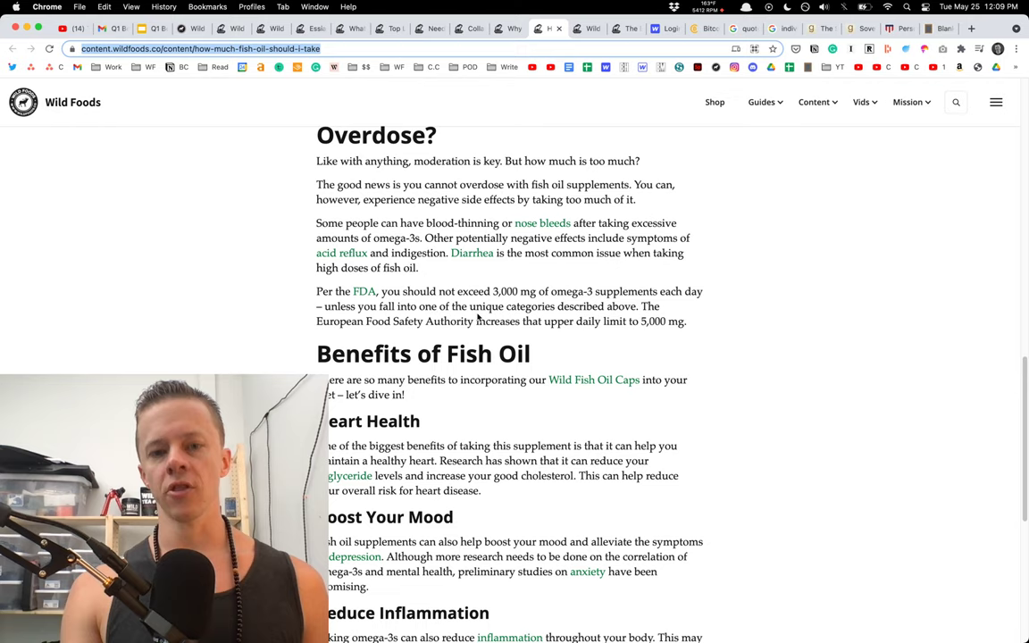
pyautogui.scroll(-3)
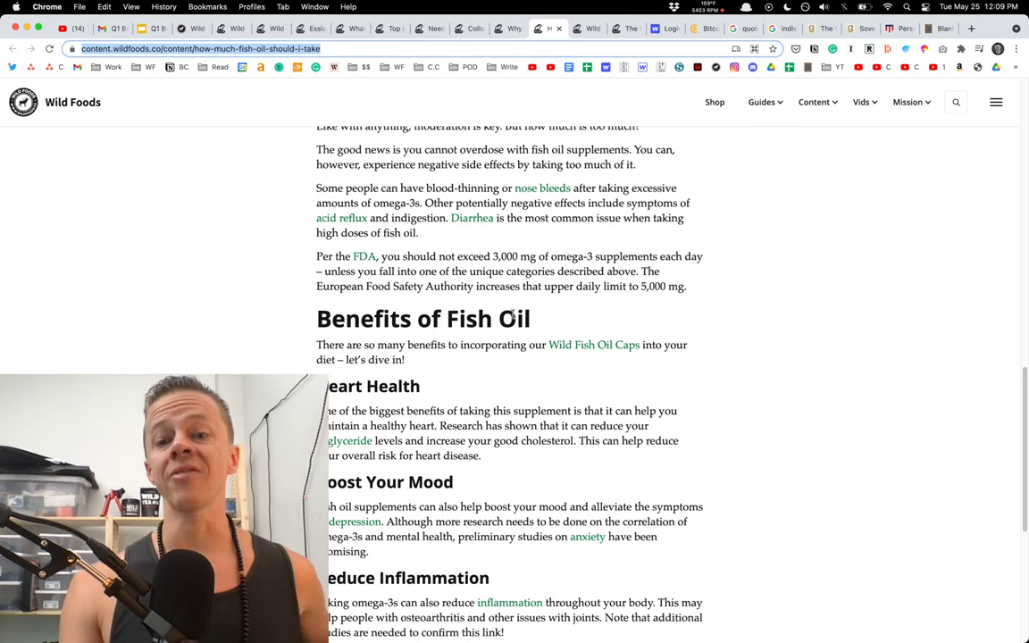
pyautogui.scroll(-3)
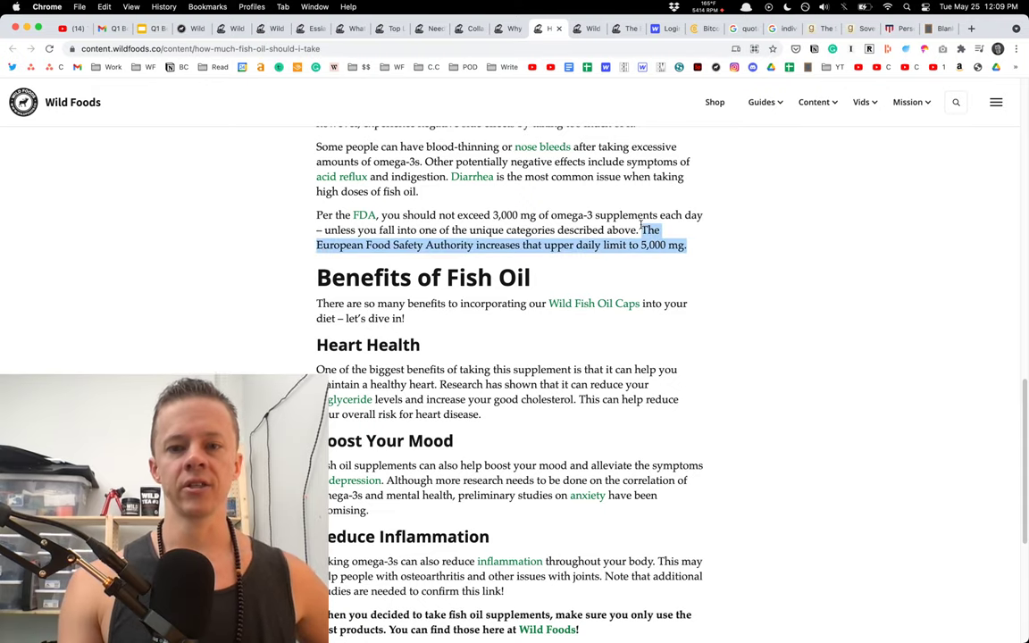
# Move the highlight from the 5,000 mg sentence to the FDA daily limit sentence, then scroll into Benefits.
pyautogui.click(683, 244)
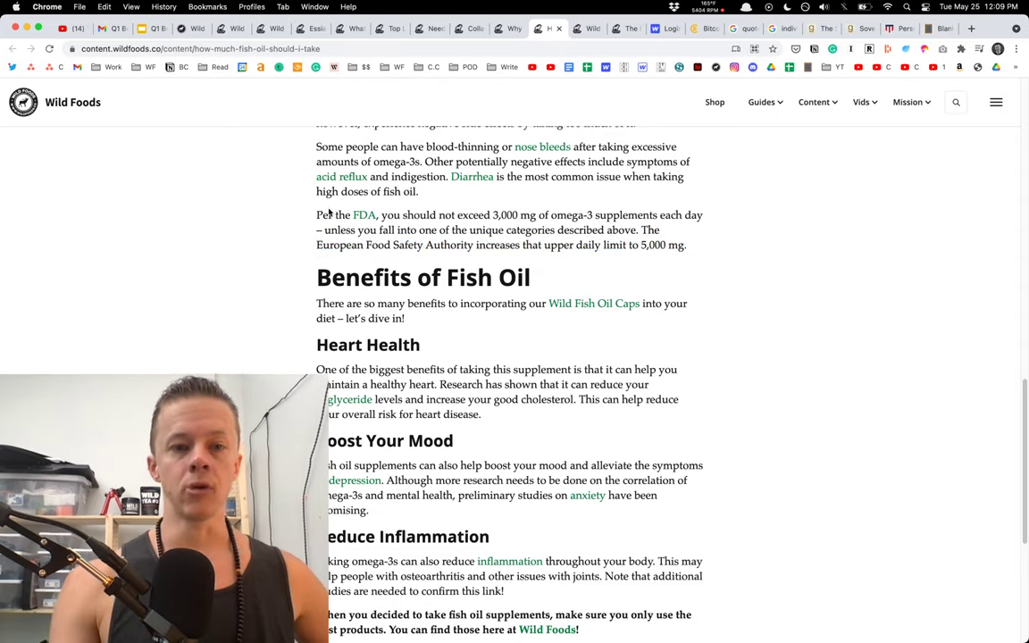
pyautogui.moveTo(641, 230); pyautogui.dragTo(685, 245)
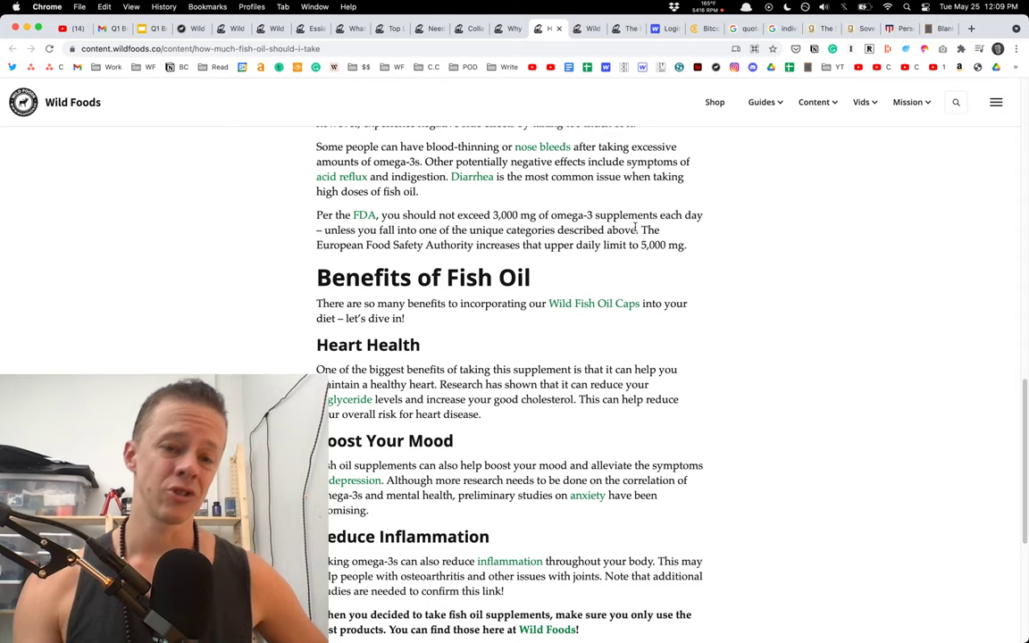
pyautogui.scroll(-3)
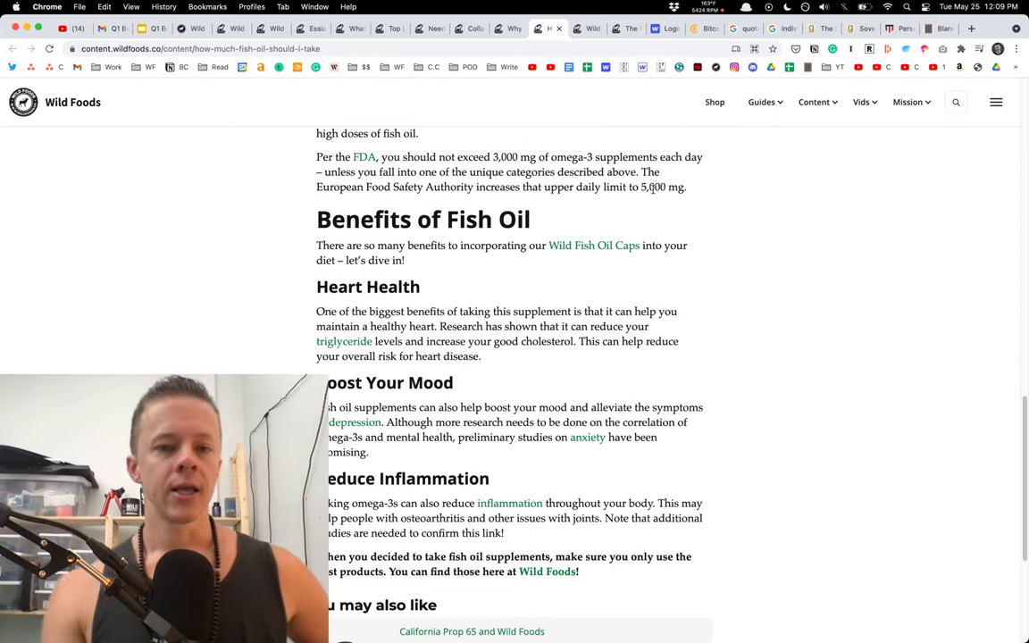
pyautogui.scroll(-3)
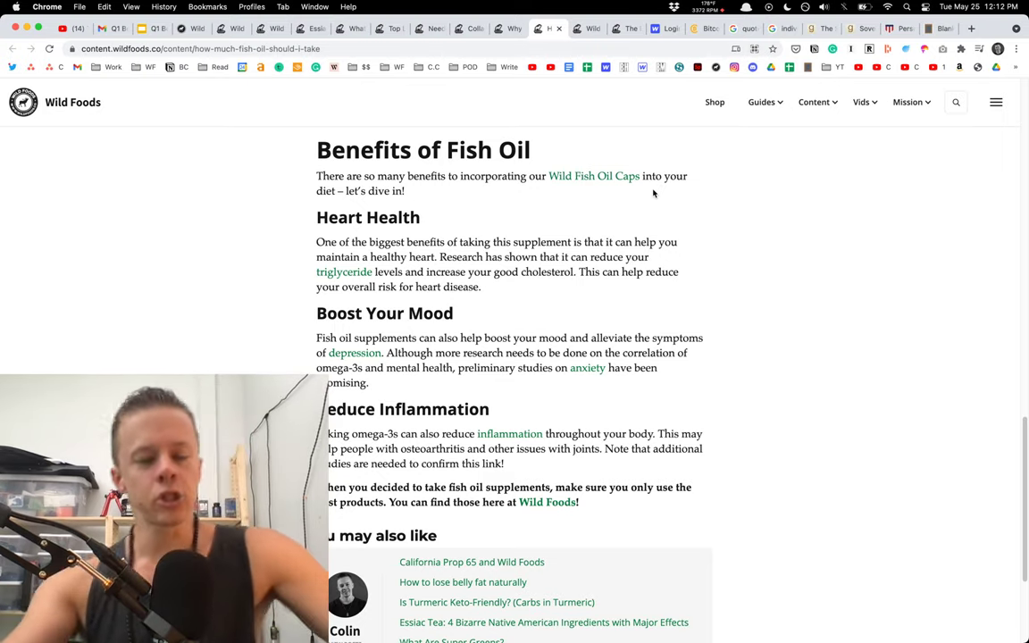
# Scroll up and down the article, settling on the overdose section's FDA limits.
pyautogui.scroll(3)
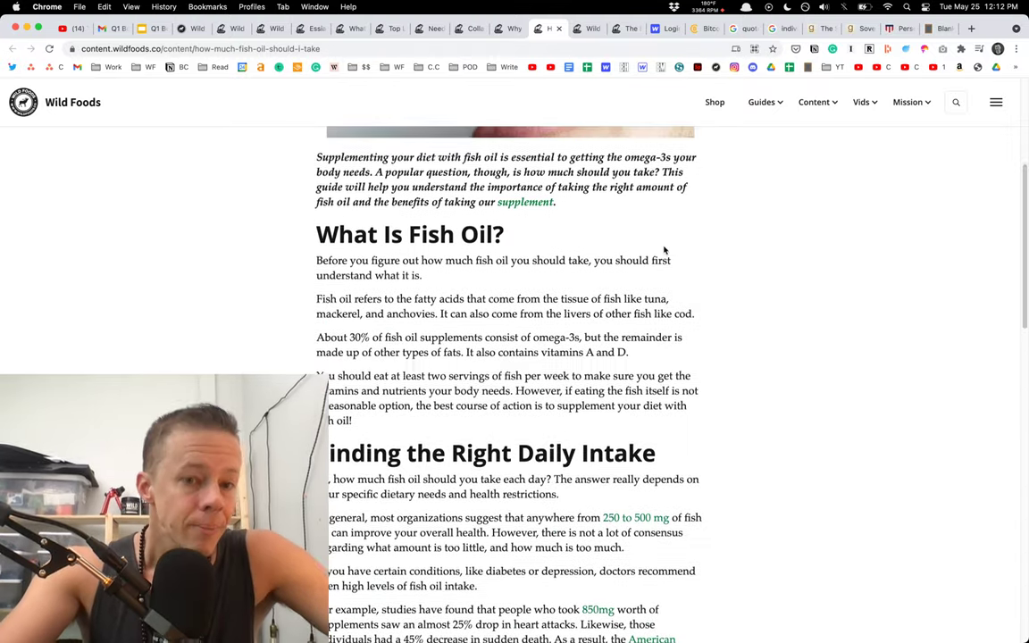
pyautogui.scroll(3)
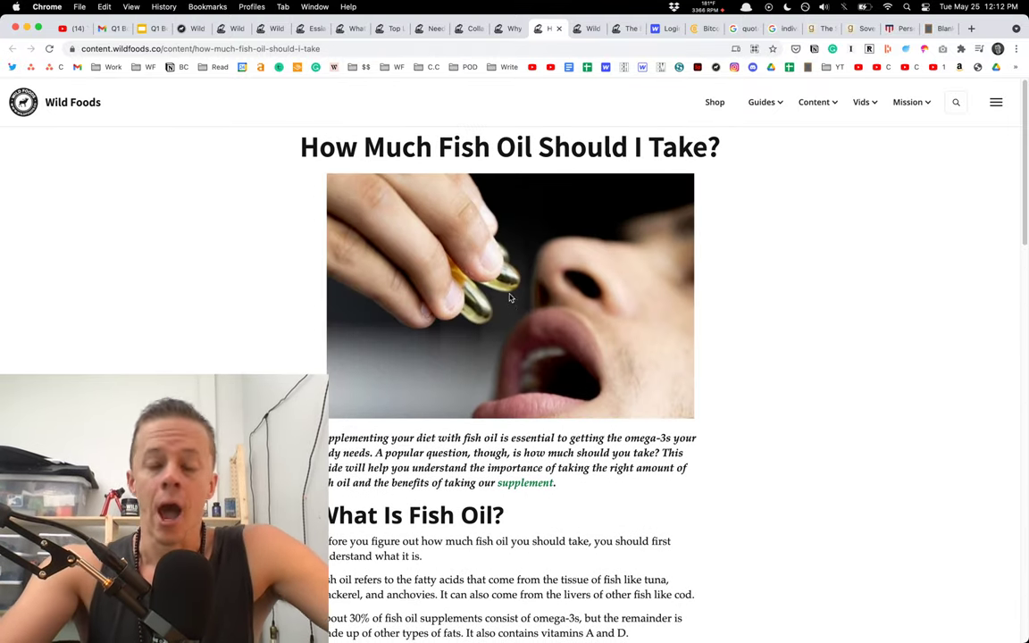
pyautogui.scroll(-3)
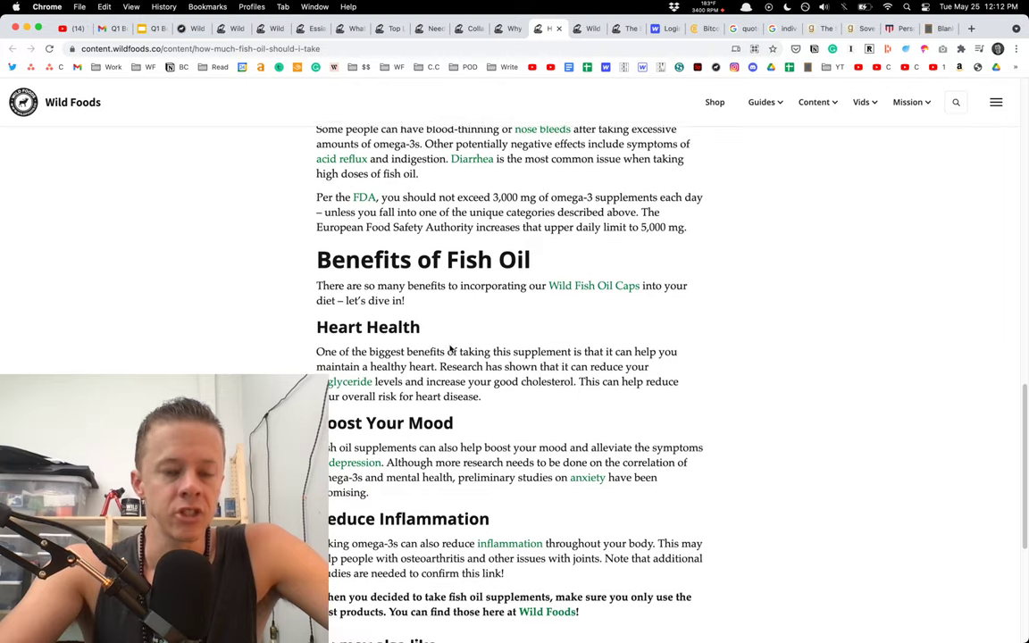
pyautogui.scroll(-3)
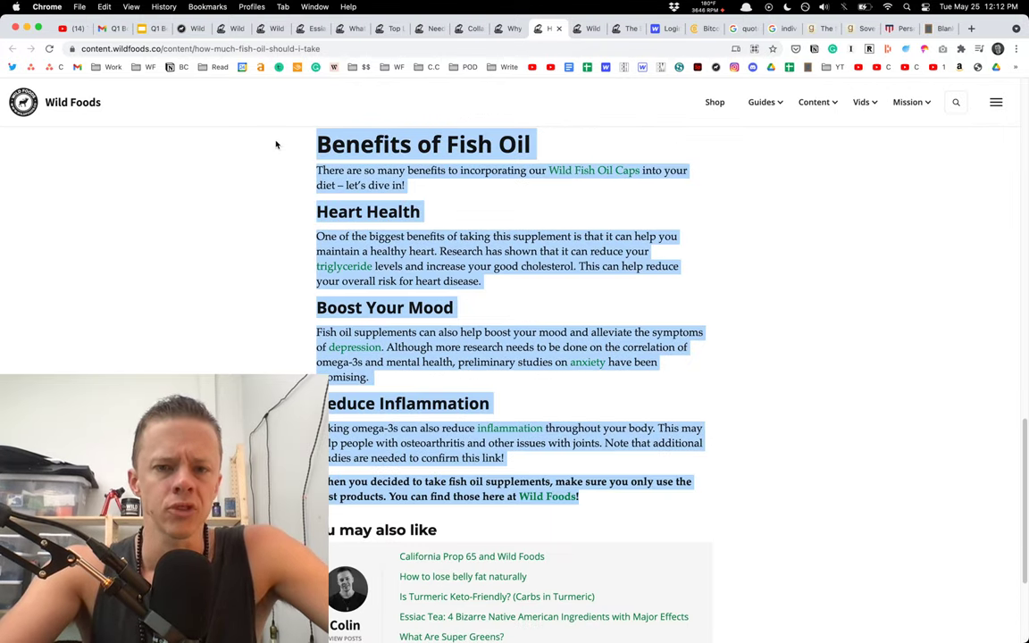
pyautogui.scroll(3)
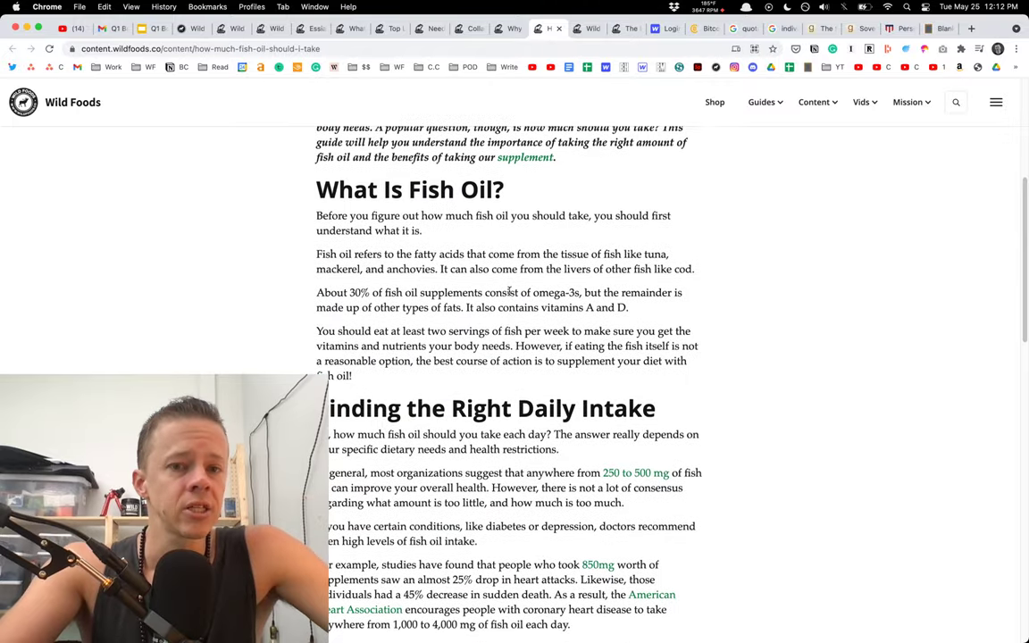
pyautogui.scroll(3)
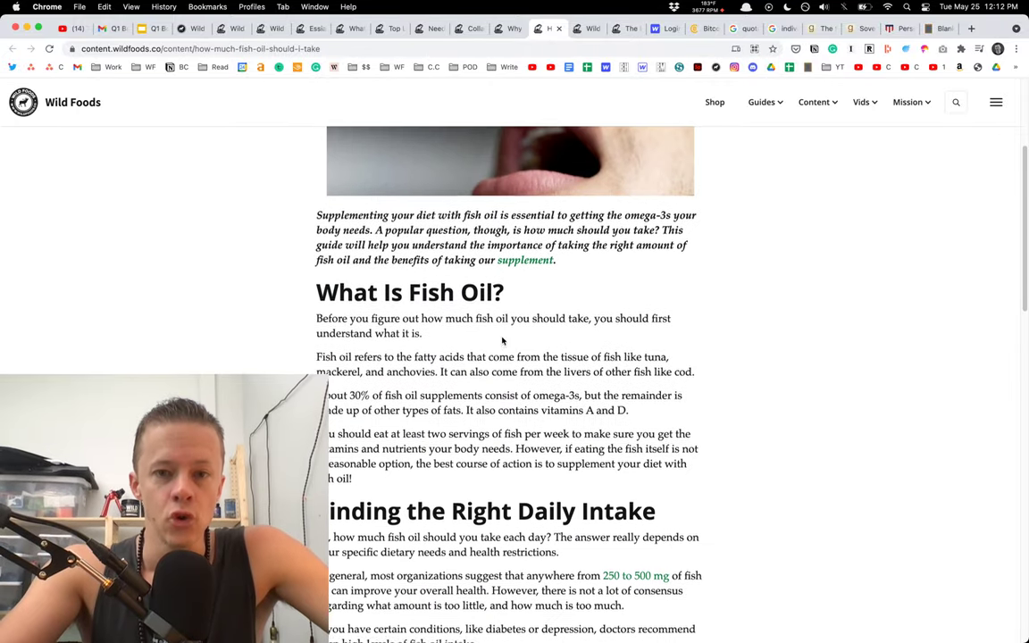
pyautogui.scroll(-3)
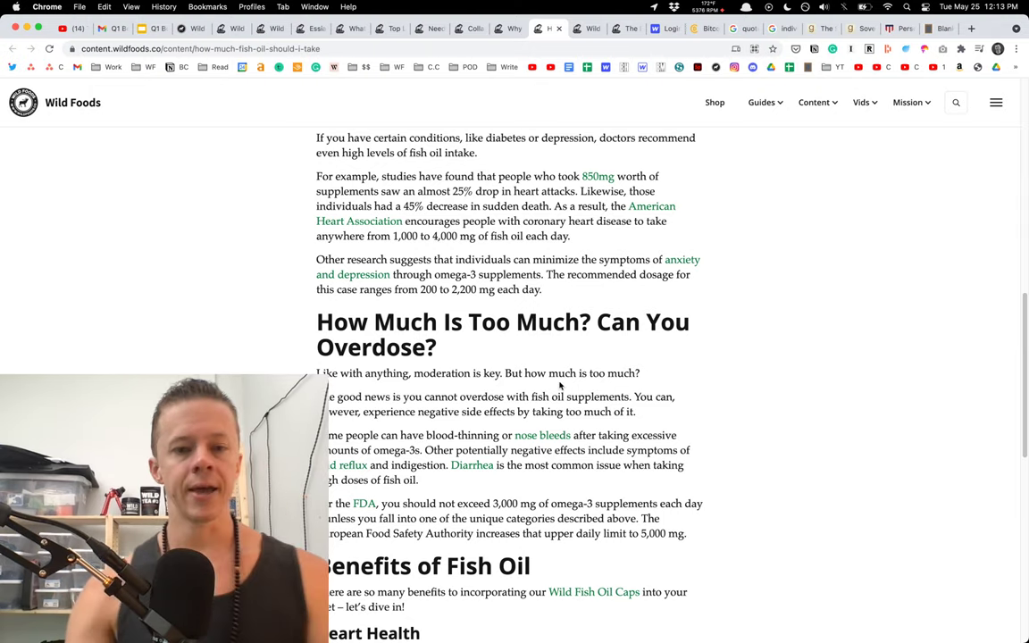
# Add a new line reading 'You' beneath the article link in the Stickies note.
pyautogui.scroll(-3)
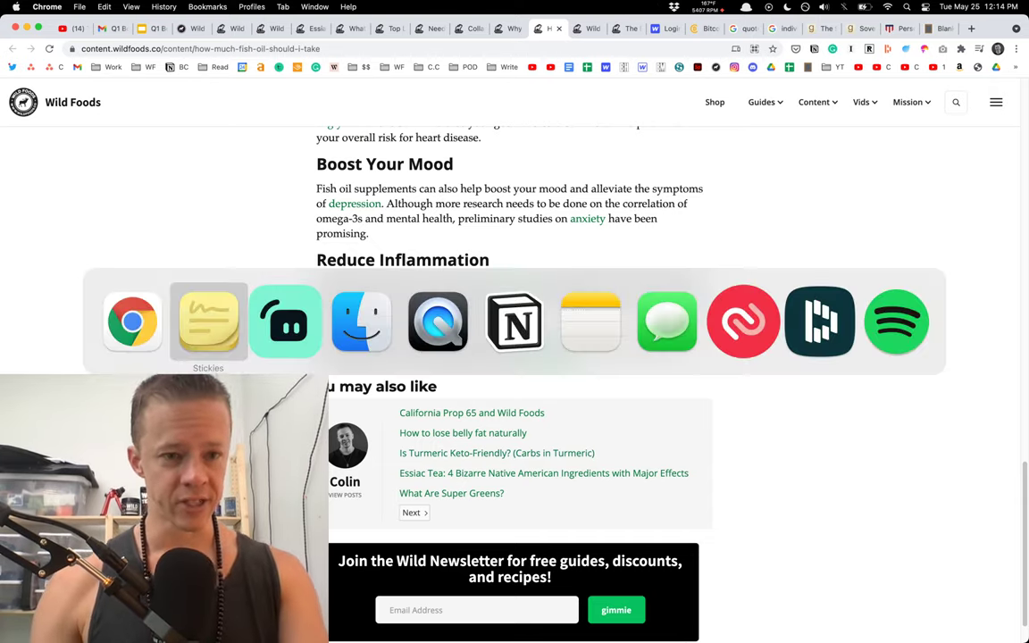
pyautogui.click(208, 322)
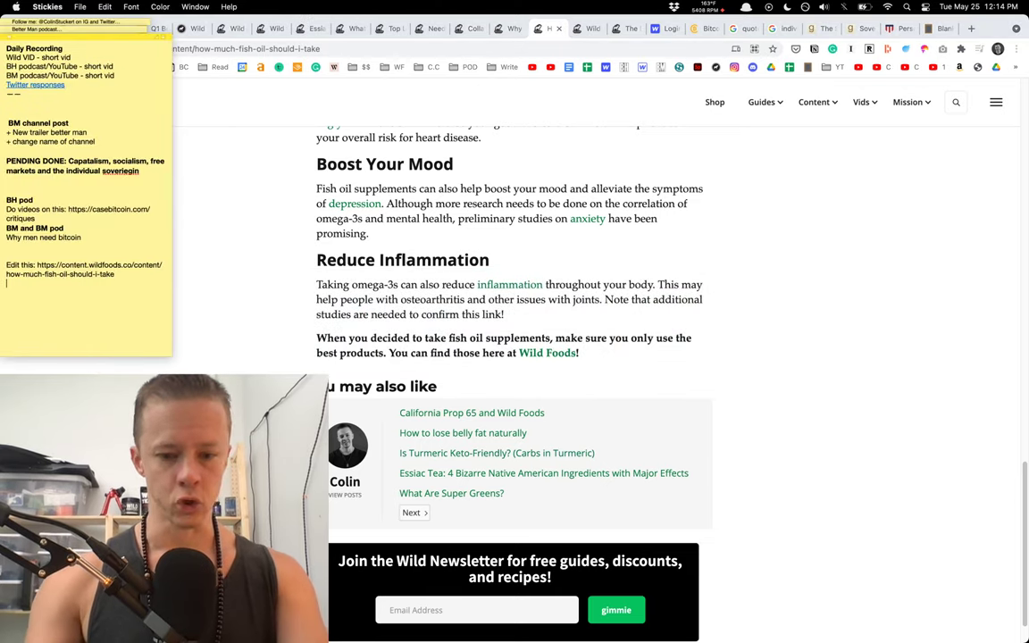
pyautogui.write('You')
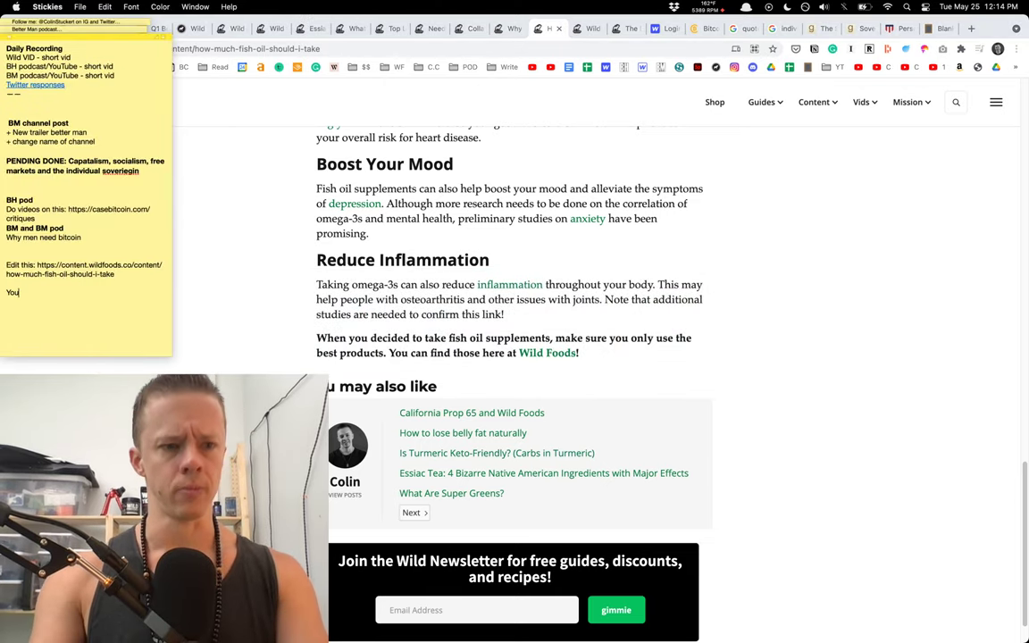